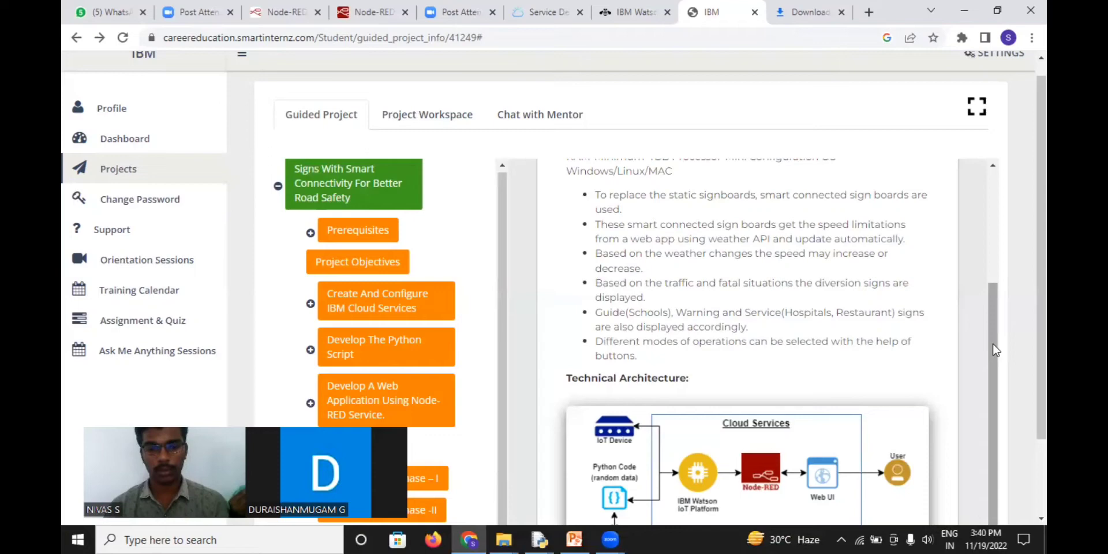
Scroll to the Technical Architecture diagram, then switch to the road-safety Node-RED flow
scroll("down", 3)
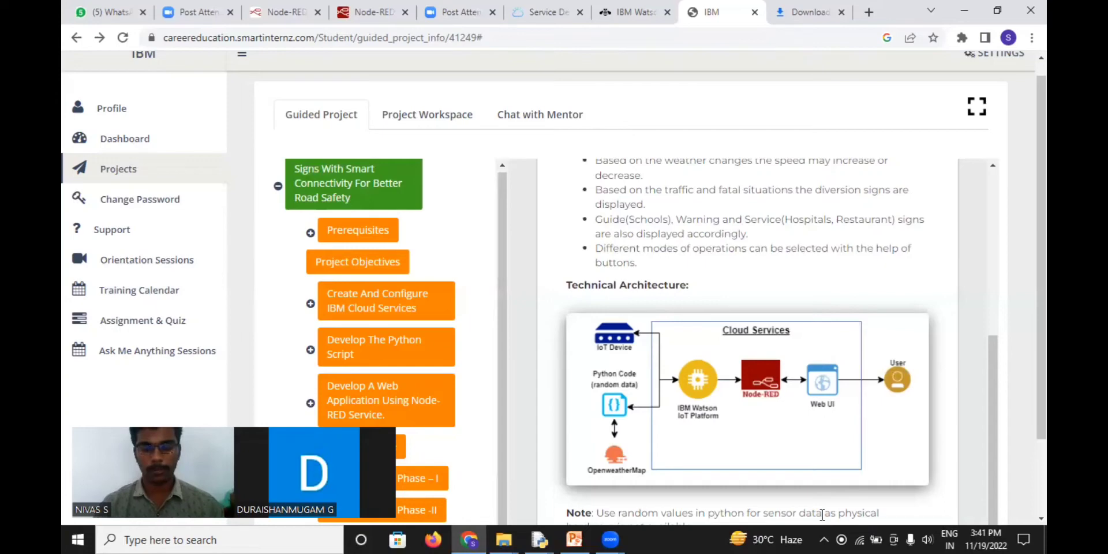
mouse_move(841, 439)
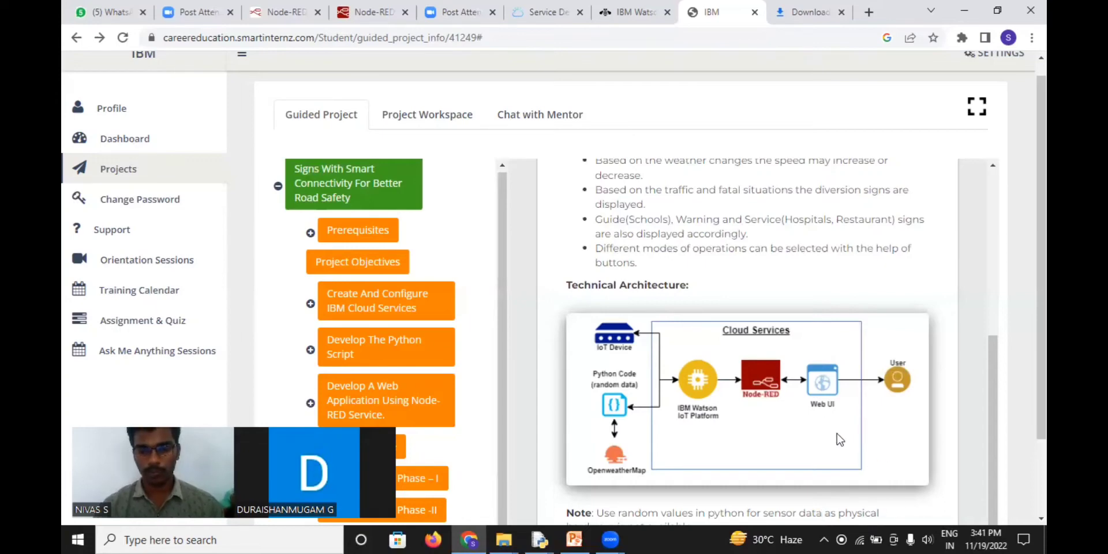
mouse_move(730, 413)
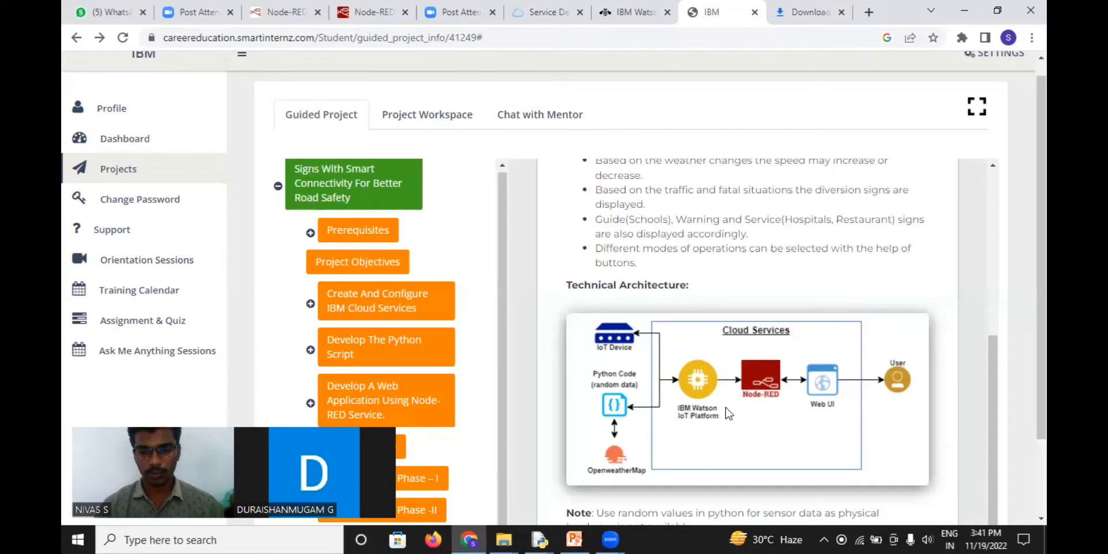
mouse_move(699, 373)
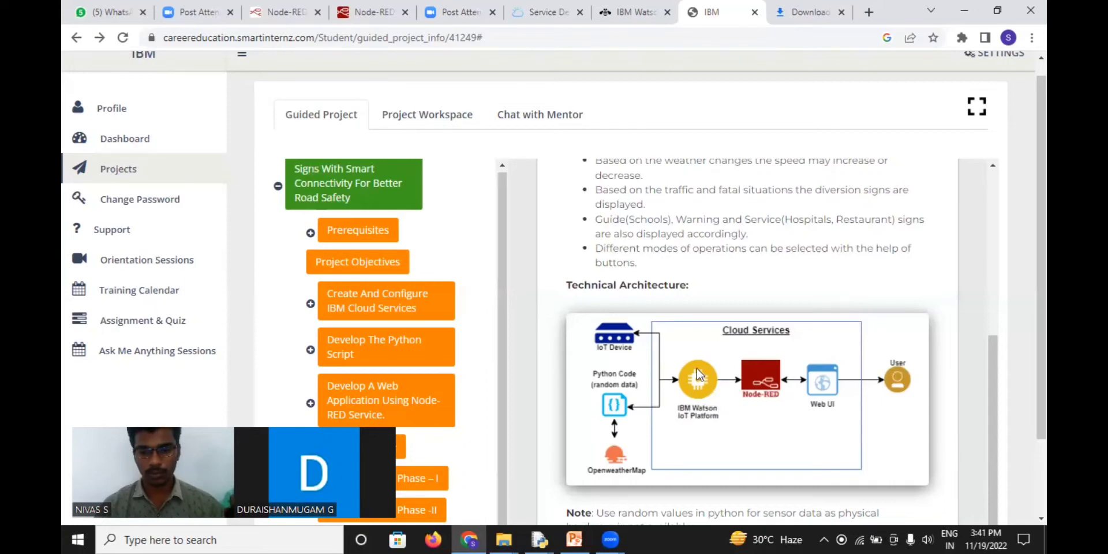
mouse_move(752, 388)
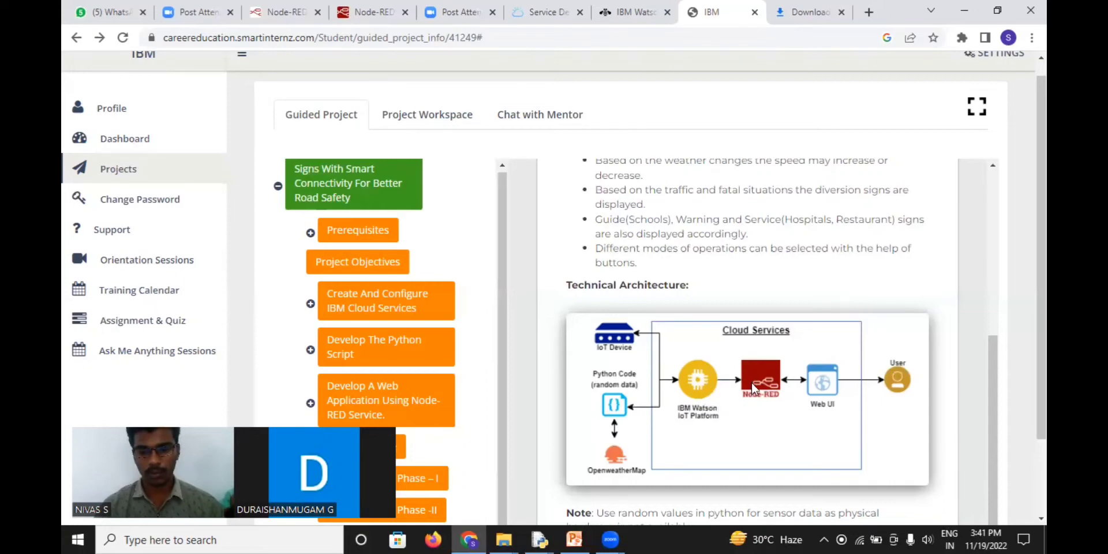
mouse_move(818, 383)
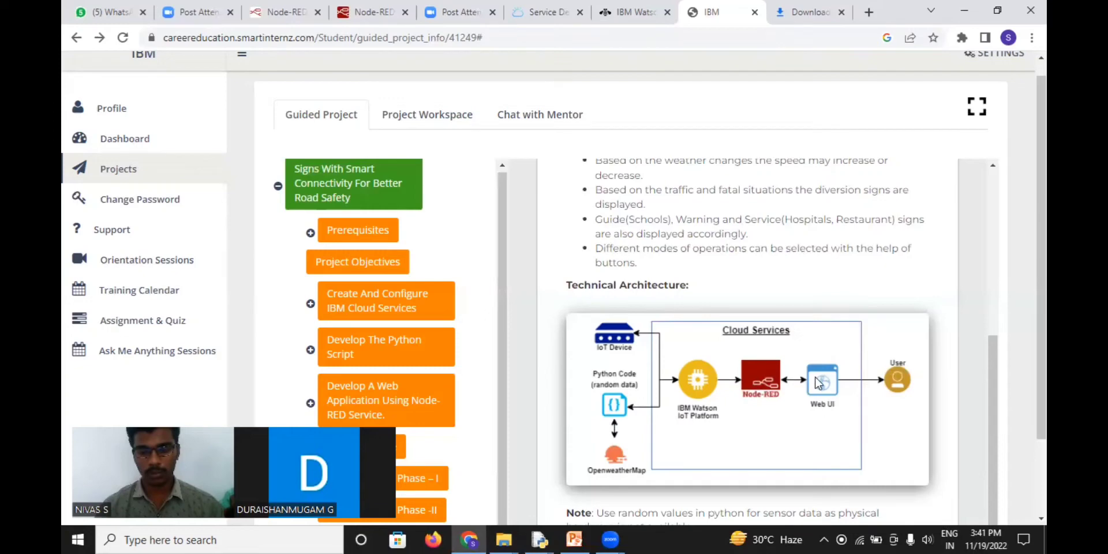
mouse_move(823, 394)
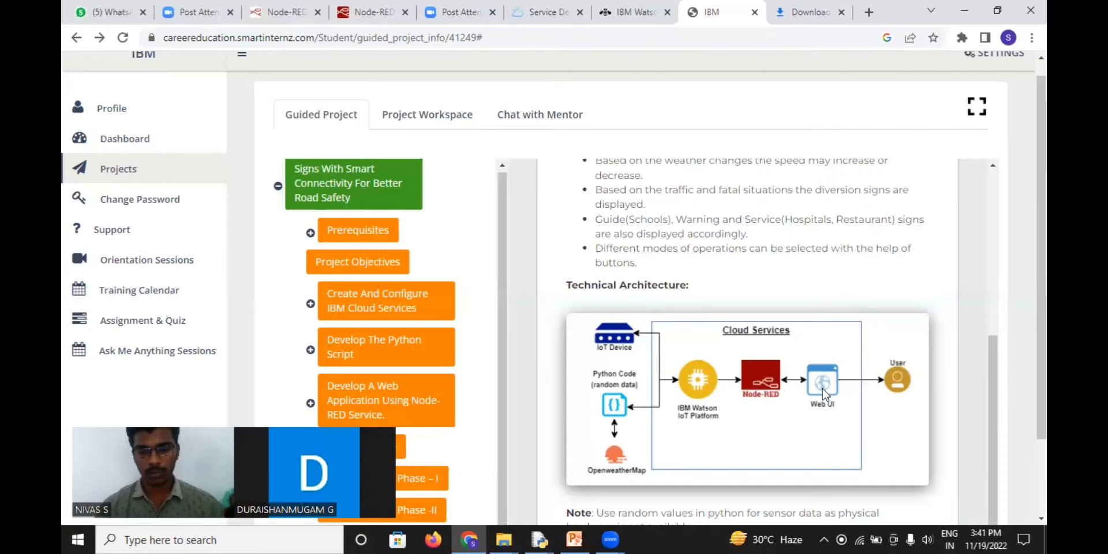
mouse_move(870, 396)
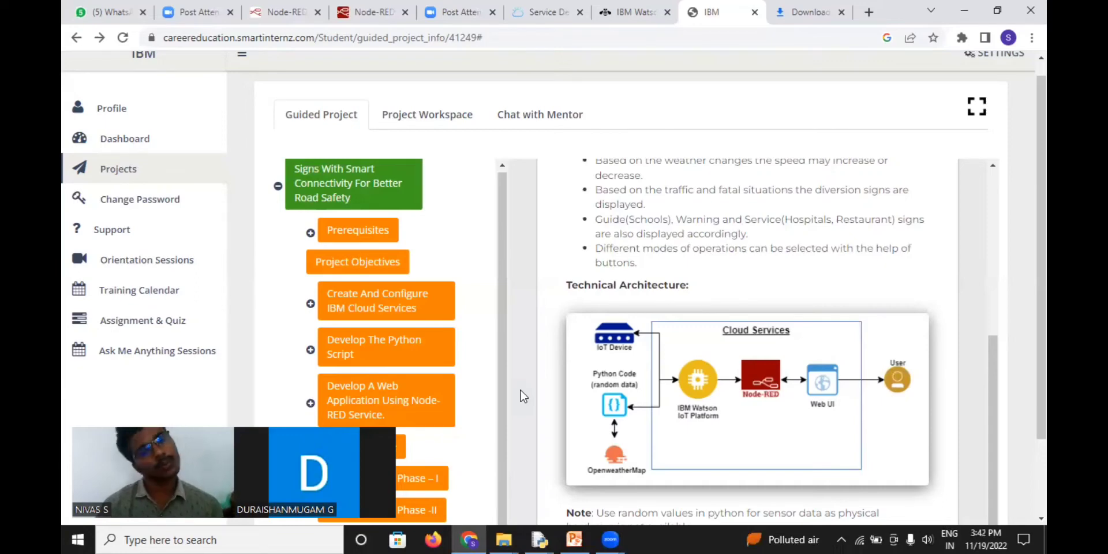
left_click(373, 12)
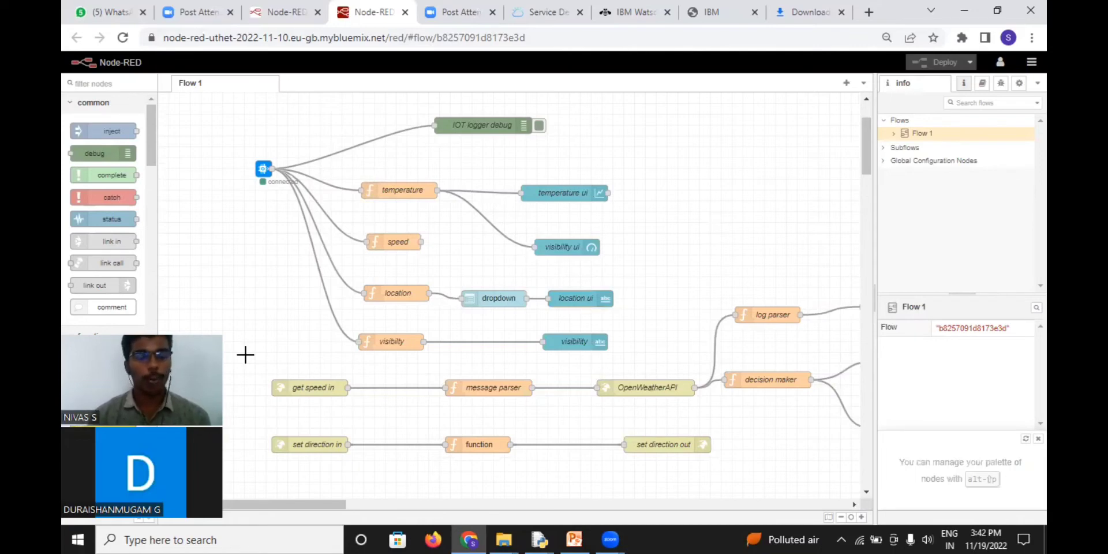
mouse_move(256, 183)
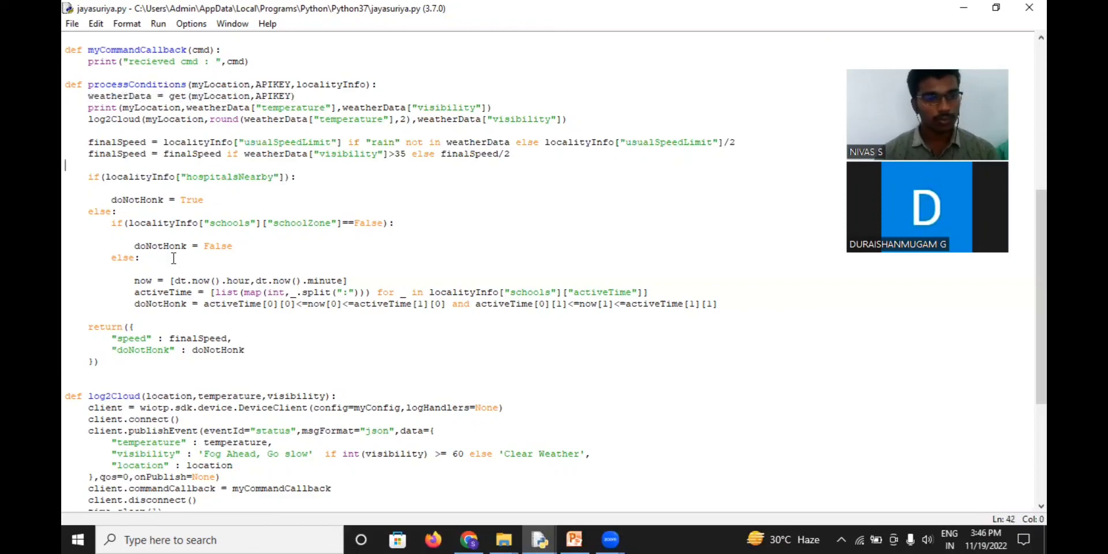
Review the processConditions code, view the live dashboard, then the Watson device's recent events
left_click_drag(111, 200, 139, 263)
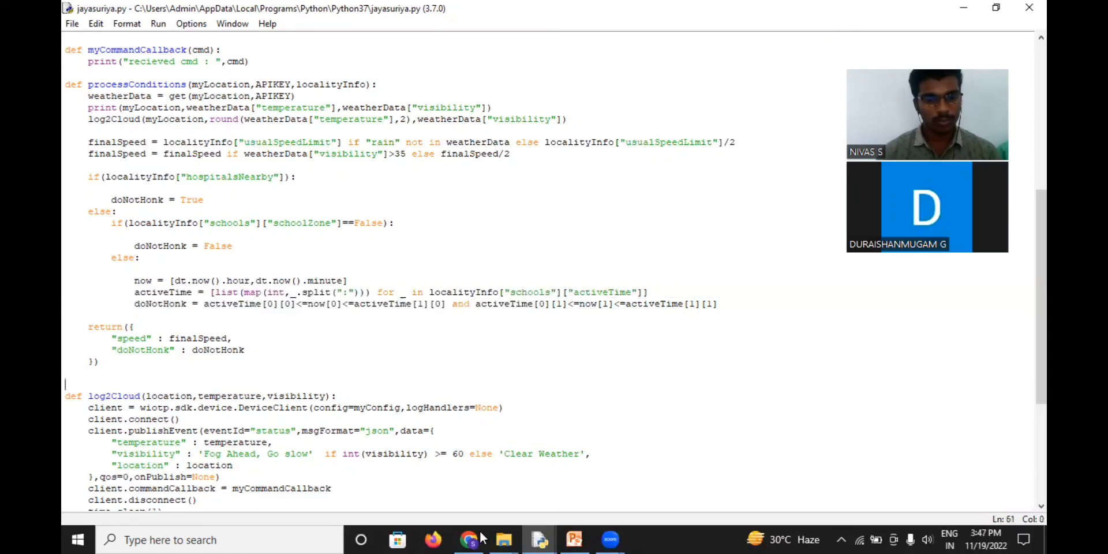
left_click(469, 540)
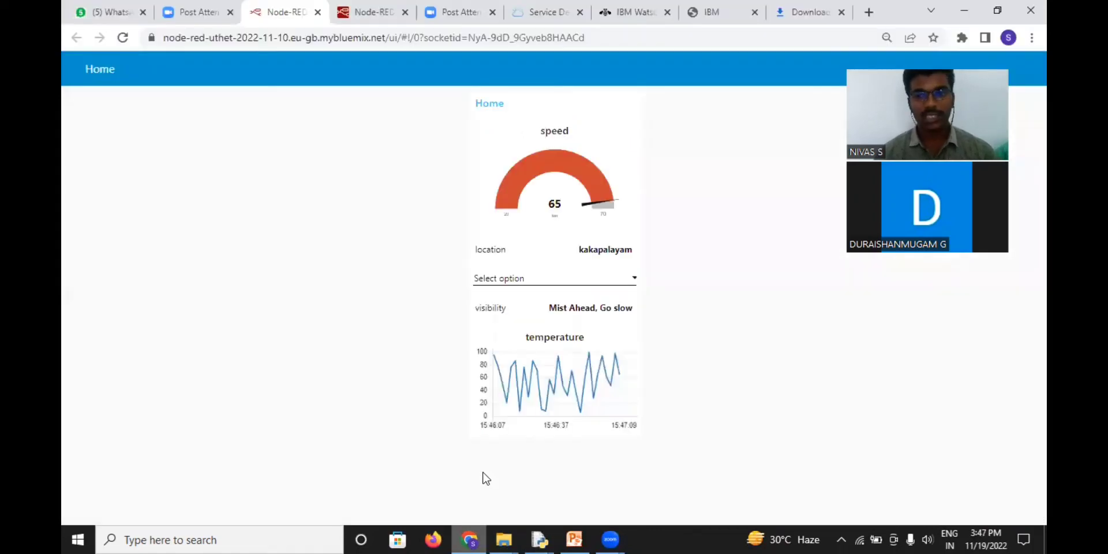
left_click(629, 13)
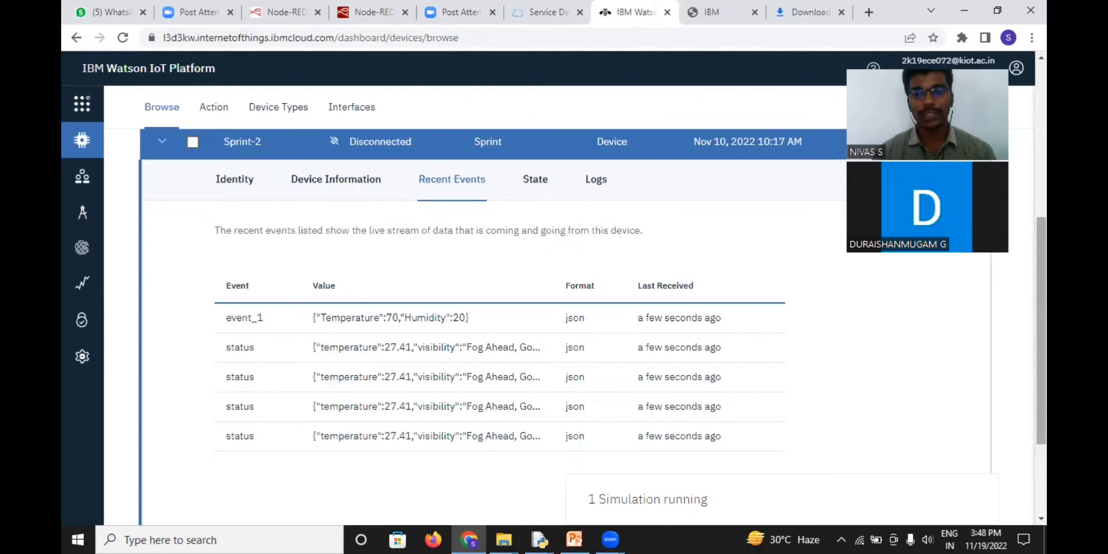
mouse_move(542, 132)
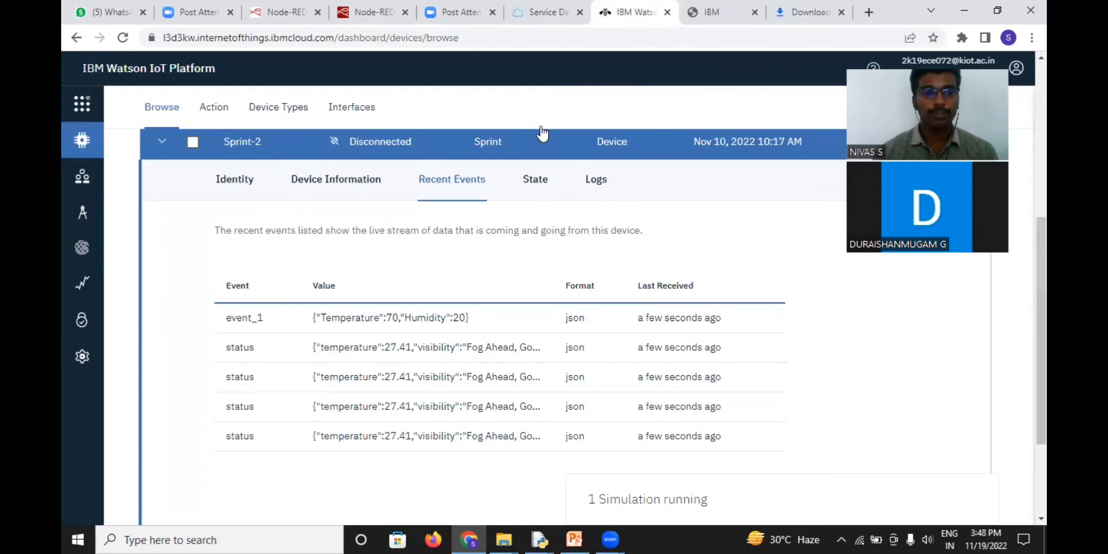
Return to the Node-RED dashboard showing speed gauge, location, visibility and temperature chart
left_click(285, 12)
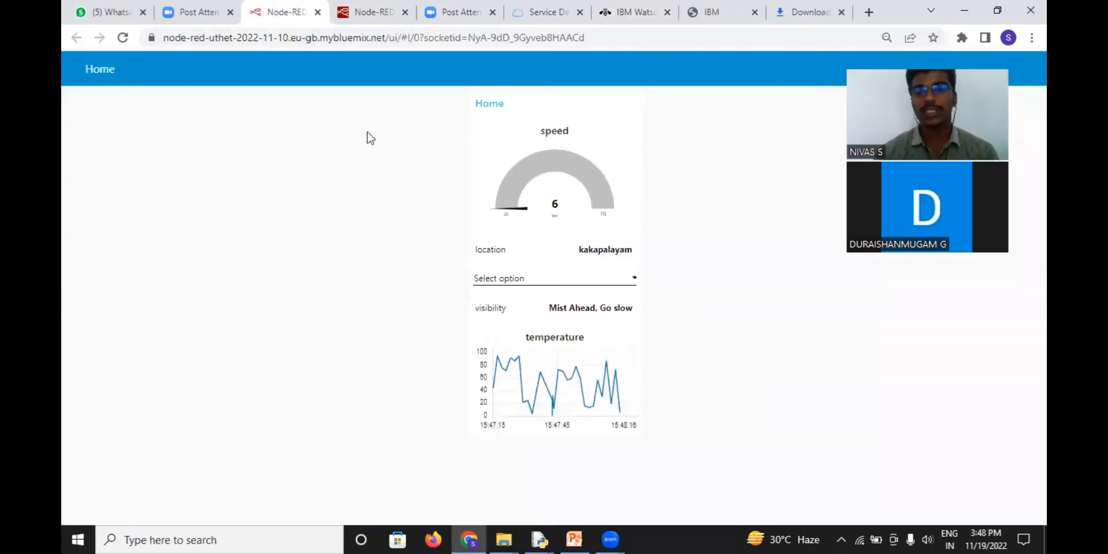